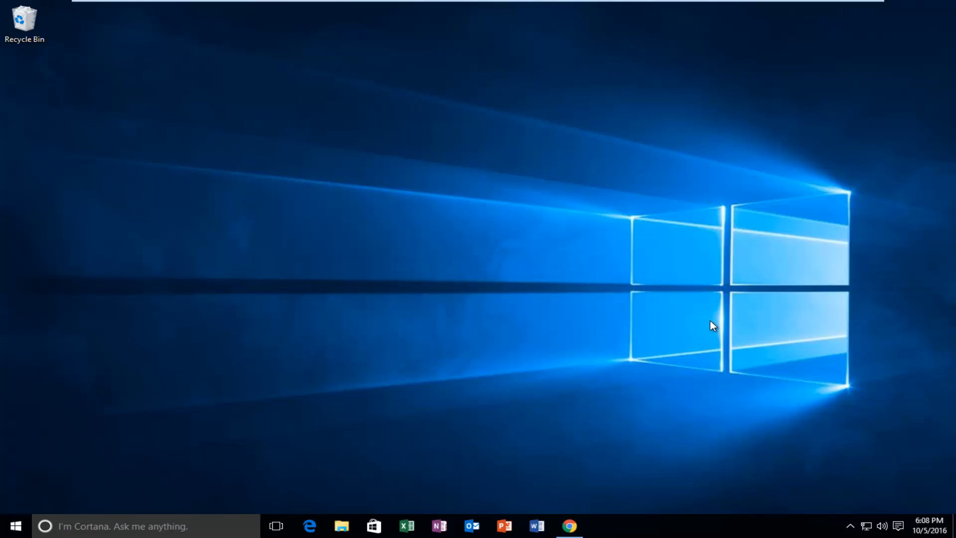
mouse_move(545, 402)
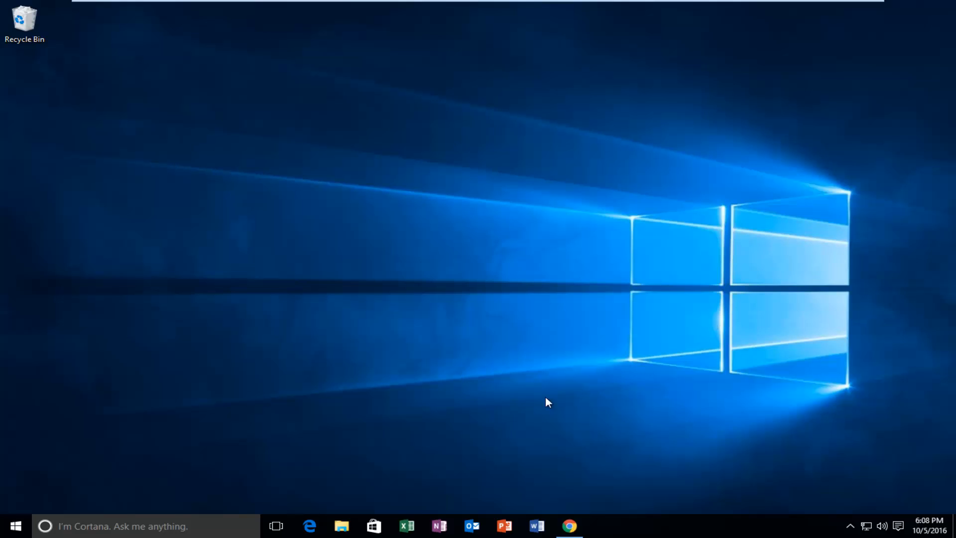
Search Google for 'wikipedia' in Chrome and open the Wikipedia result.
click(568, 525)
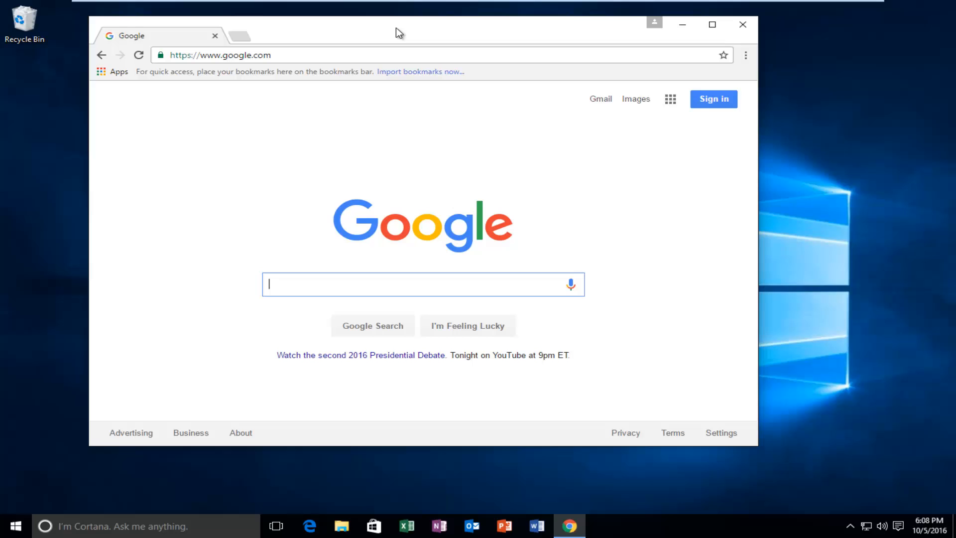
text(wikipedia)
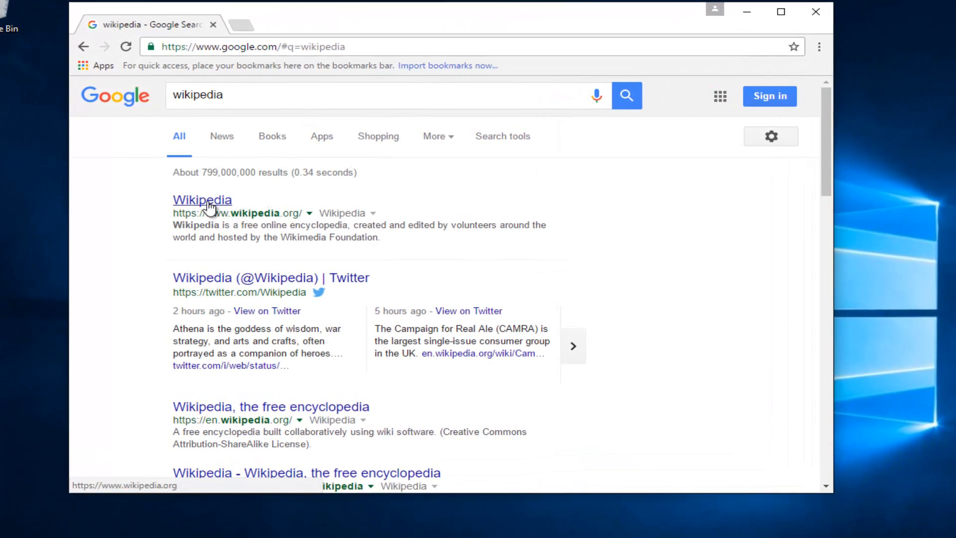
click(202, 199)
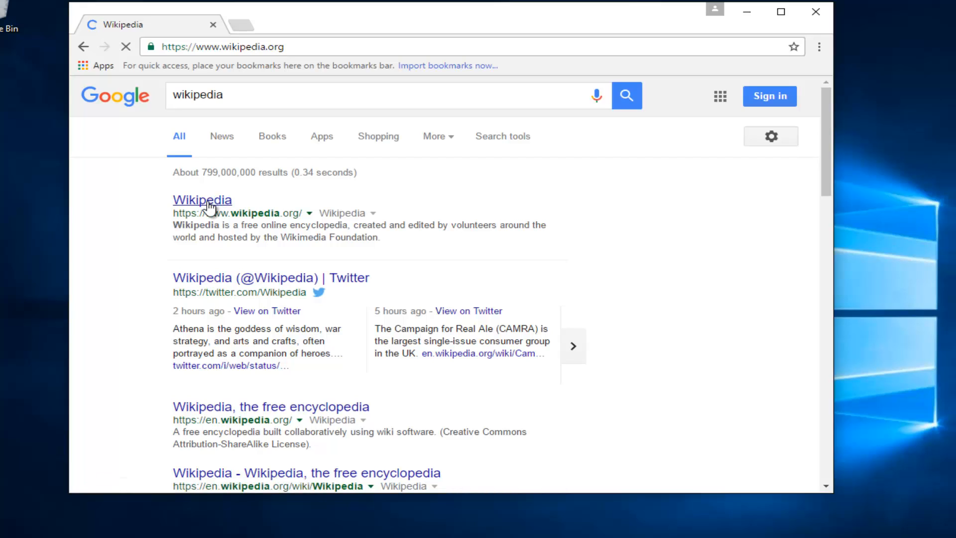
Bookmark the Español link on the bookmarks bar, go back to Google, and open that bookmark.
click(201, 200)
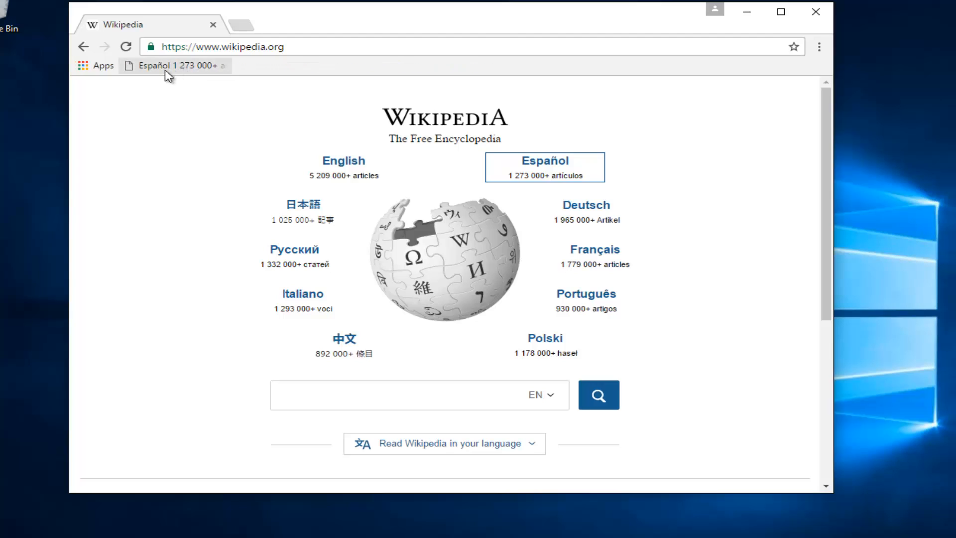
mouse_move(157, 73)
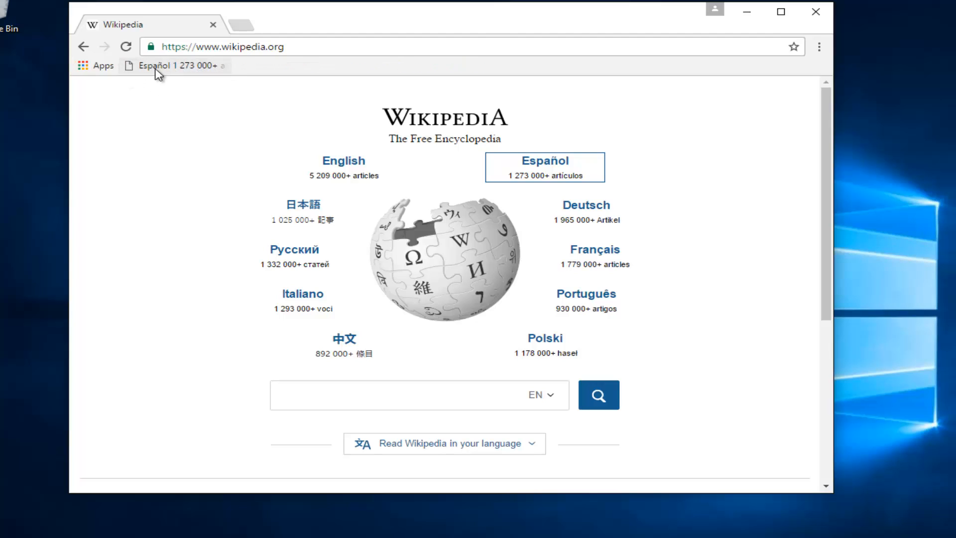
mouse_move(174, 65)
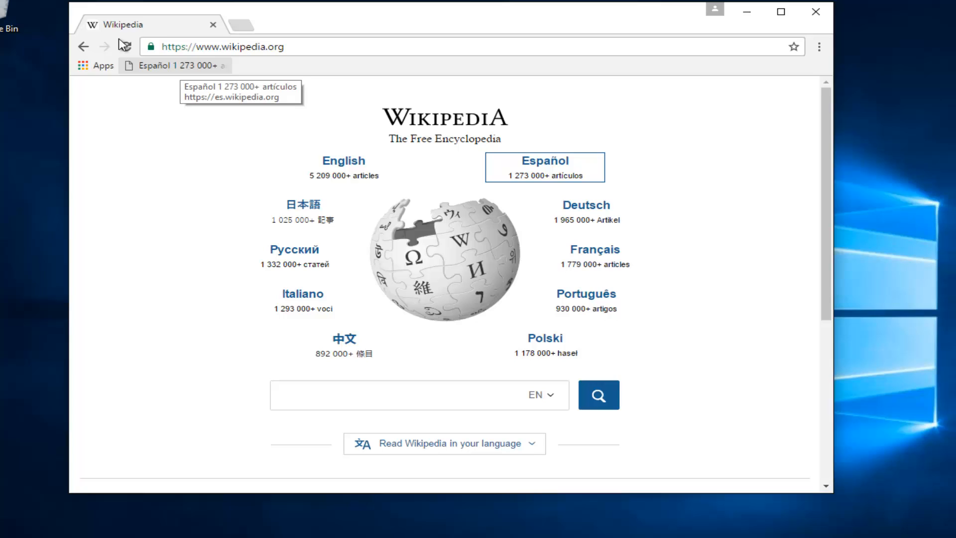
click(222, 47)
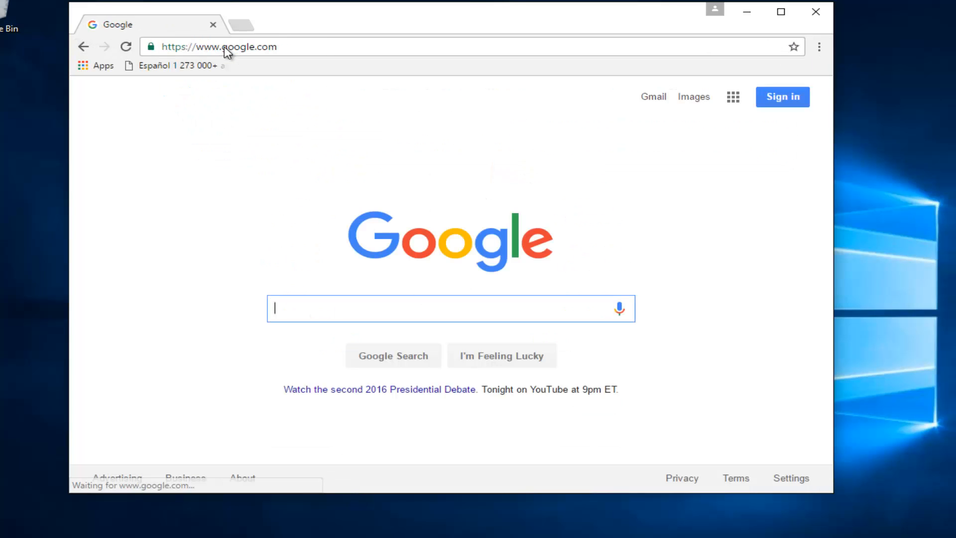
click(154, 65)
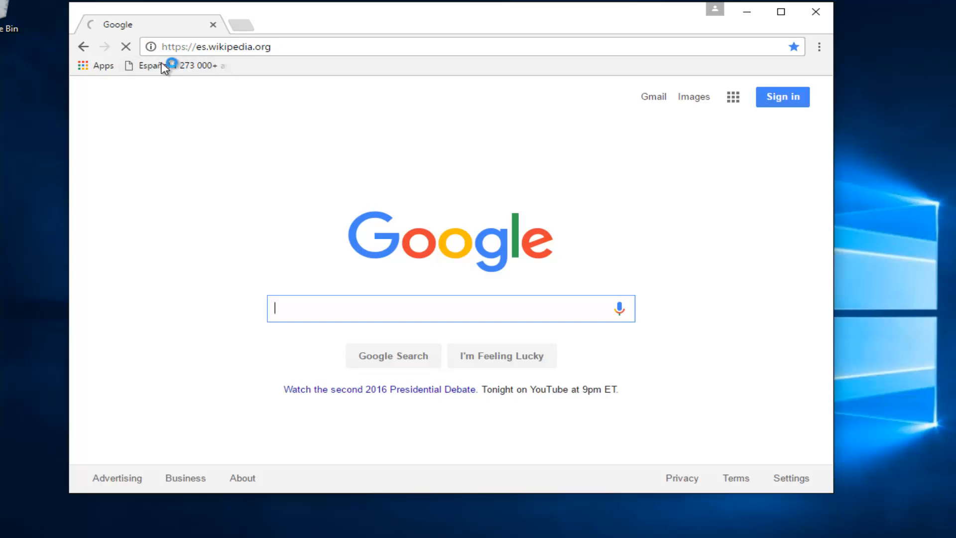
Open es.wikipedia.org from the Español bookmark and let the main page load.
click(154, 66)
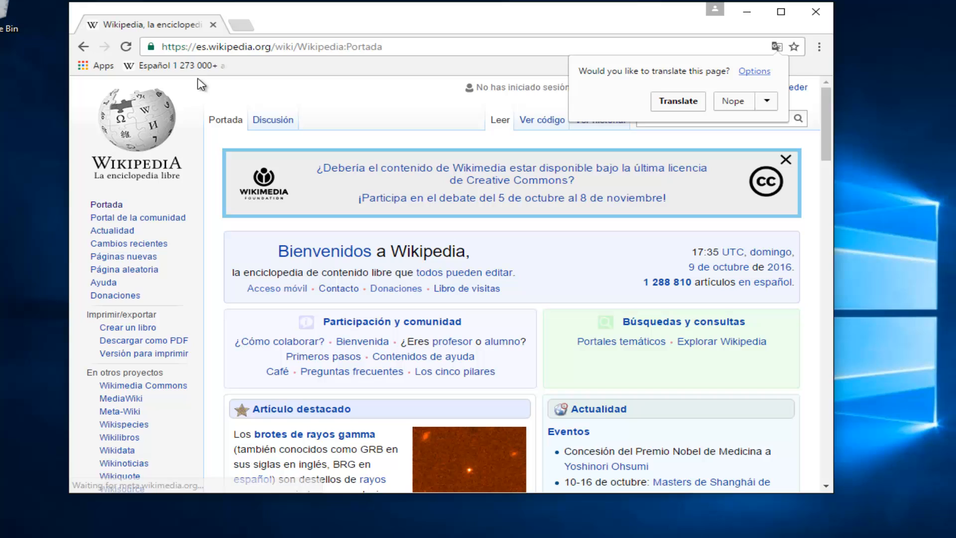
mouse_move(259, 105)
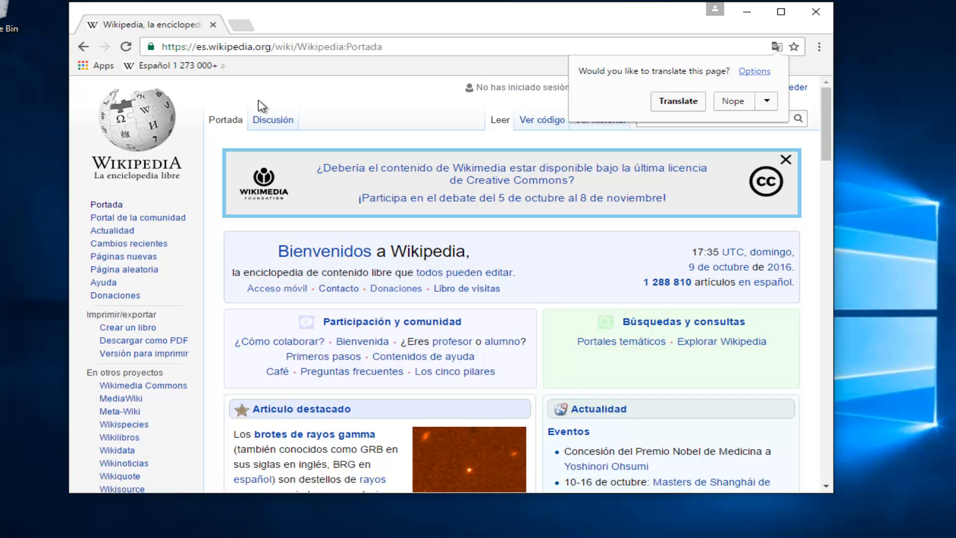